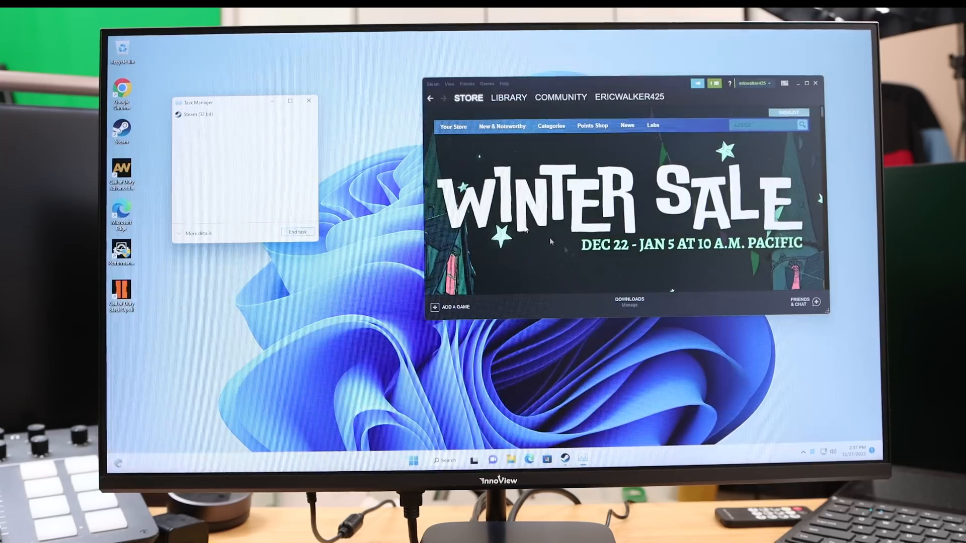
Step: End the Steam (32 bit) task from Task Manager's compact view
left_click(308, 101)
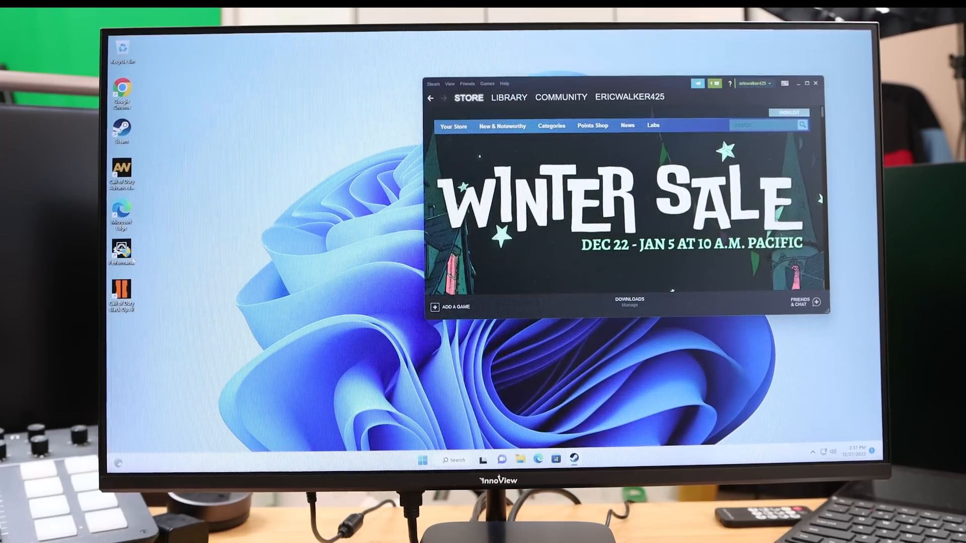